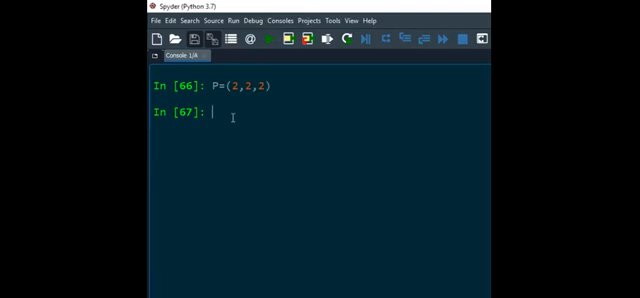
- Run nx.is_graphical(P) on the sequence (2, 2, 2), returning True
text(nx)
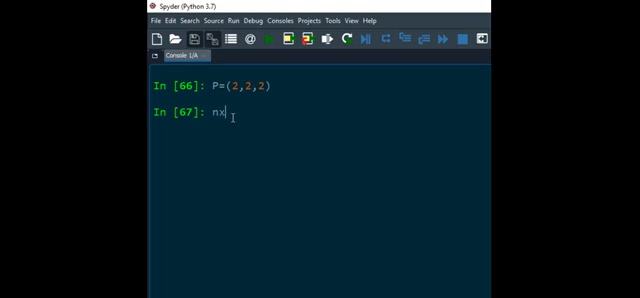
text(.)
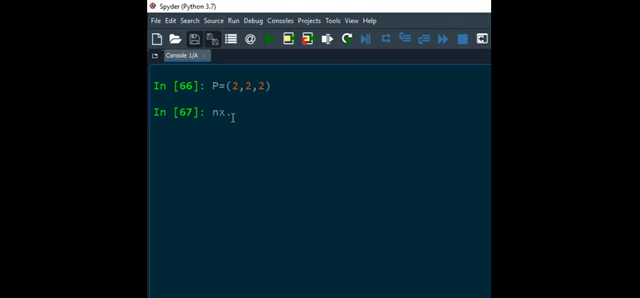
text(is_graphical()
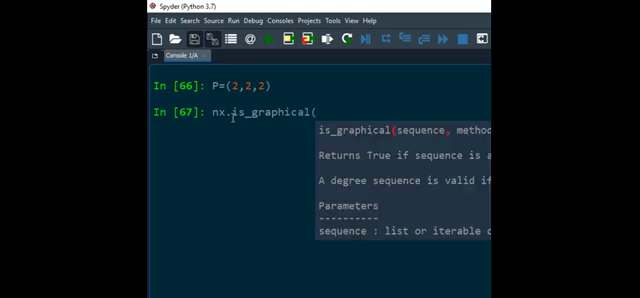
text(P))
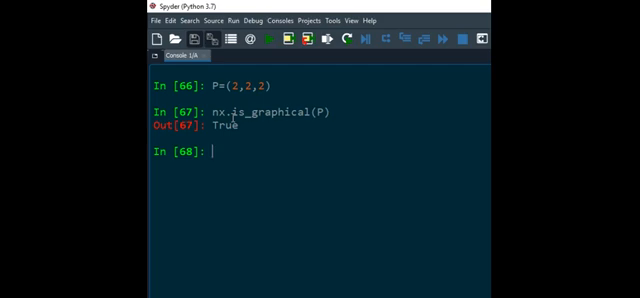
- Check P with nx.is_graphical(P, method='hh'), returning True
text(nx.is_graphical(P))
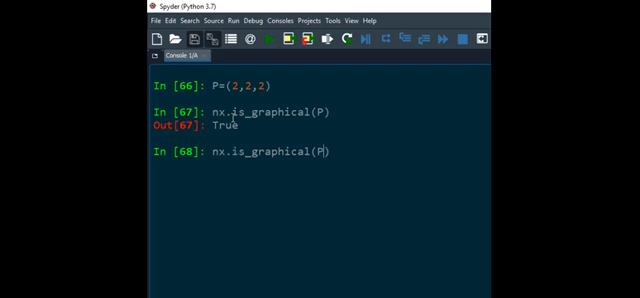
text(,method)
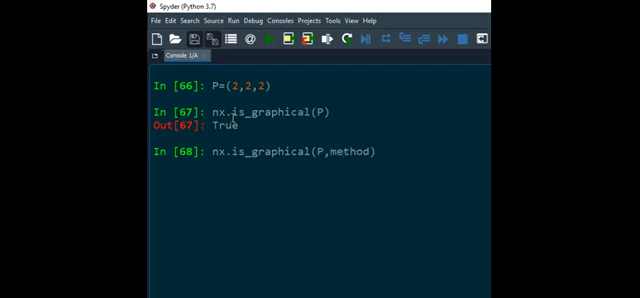
text(=')
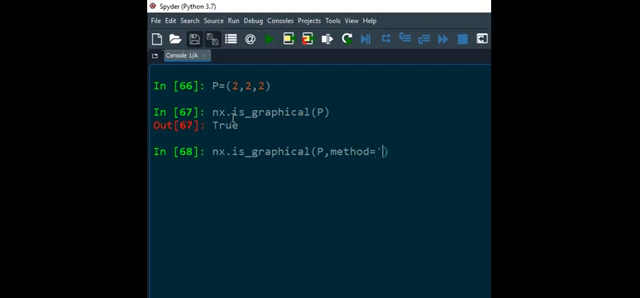
text(hh)
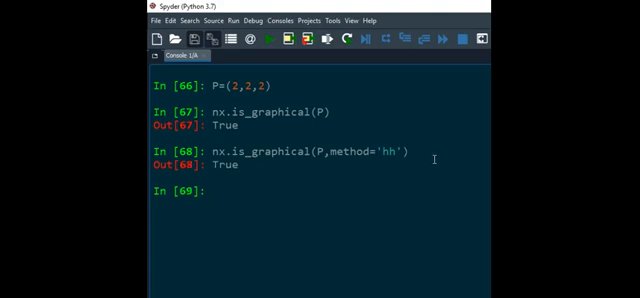
- Recall the call with method='eg', get True, and display P1 as (2, 2, 2, 1)
text(nx.is_graphical(P,method='hh')
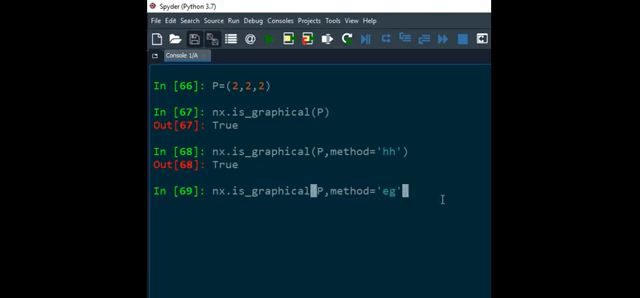
key(enter)
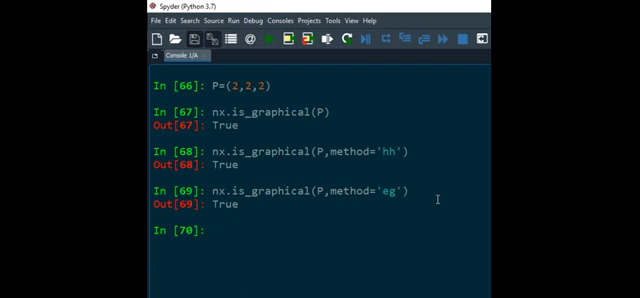
text(P1)
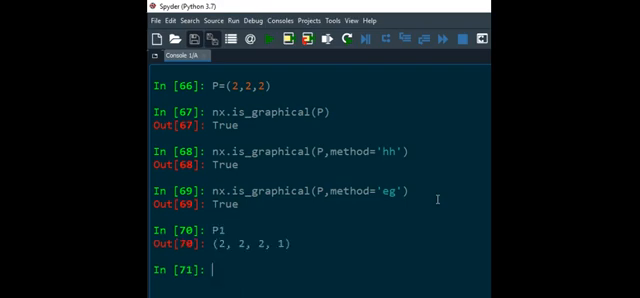
- Run nx.is_graphical(P1) on (2, 2, 2, 1), returning False
scroll(down, 3)
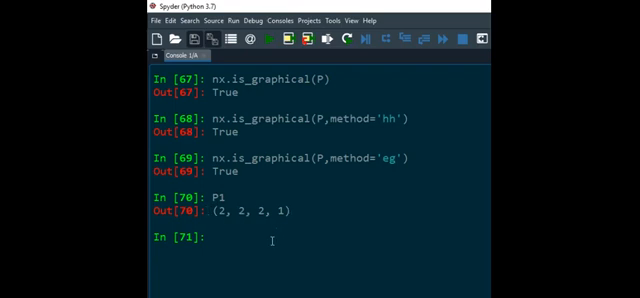
text(nx.is_graphical(P,method='eg'))
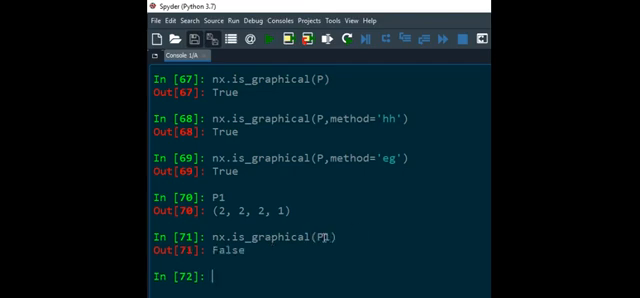
scroll(down, 3)
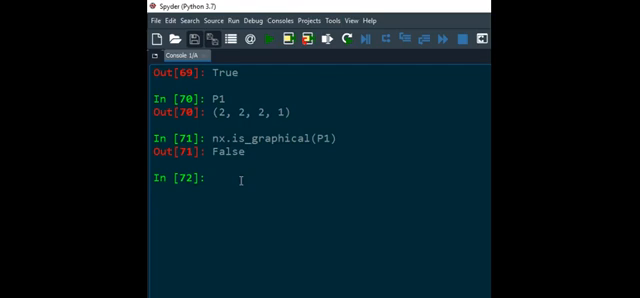
- Display Q as (1, 1, 3, 3, 4, 5, 6, 7) and run nx.is_graphical(Q), returning False
text(Q)
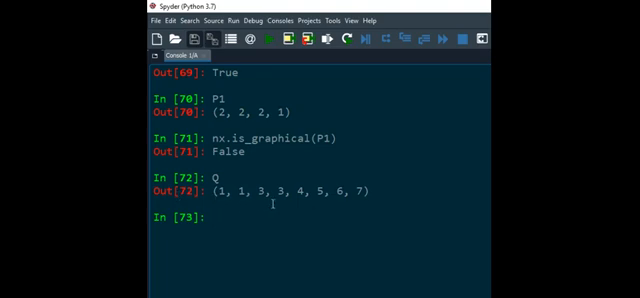
mouse_move(336, 222)
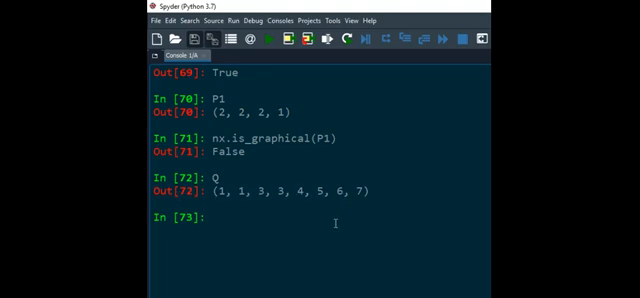
text(nx.is_graphical(P1)
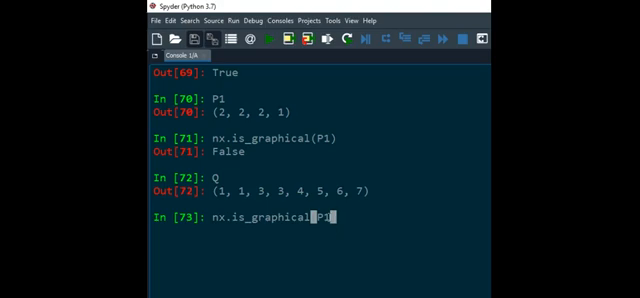
key(Backspace)
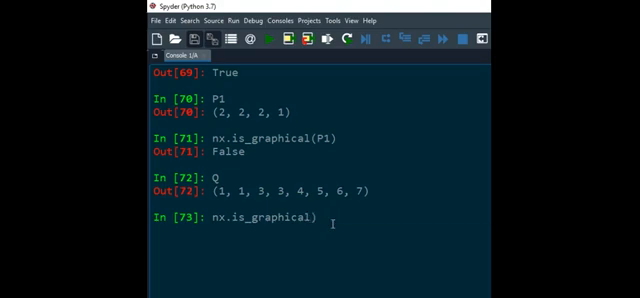
text(Q)
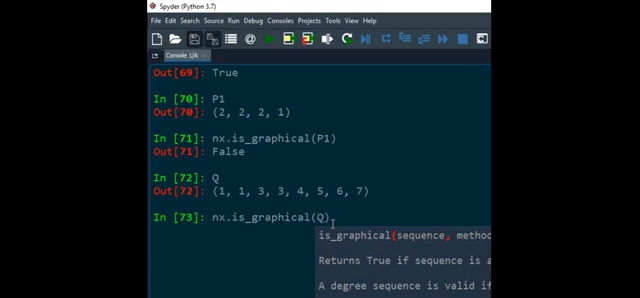
key(enter)
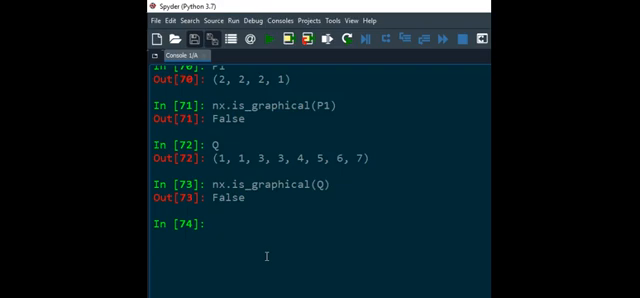
- Display R as (4, 4, 4, 4, 4, 5, 7, 6) and start typing an nx.is_graphical call for it
text(nx.is_graphical(Q)
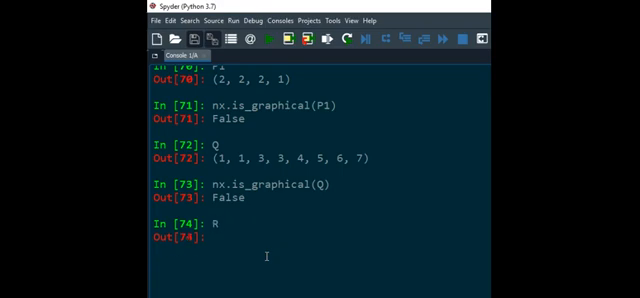
key(Return)
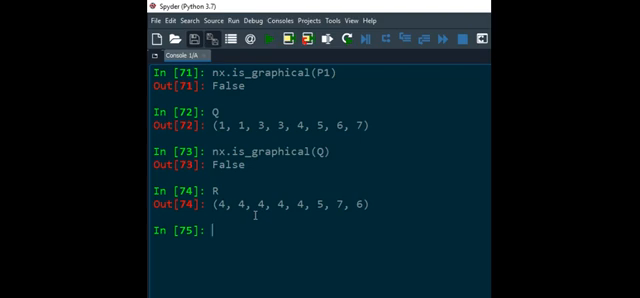
text(nx.is_graphical(Q)
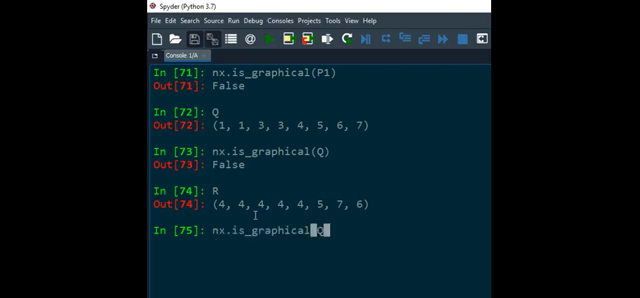
text(Q)
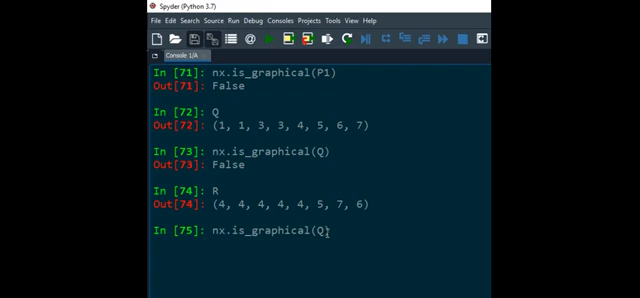